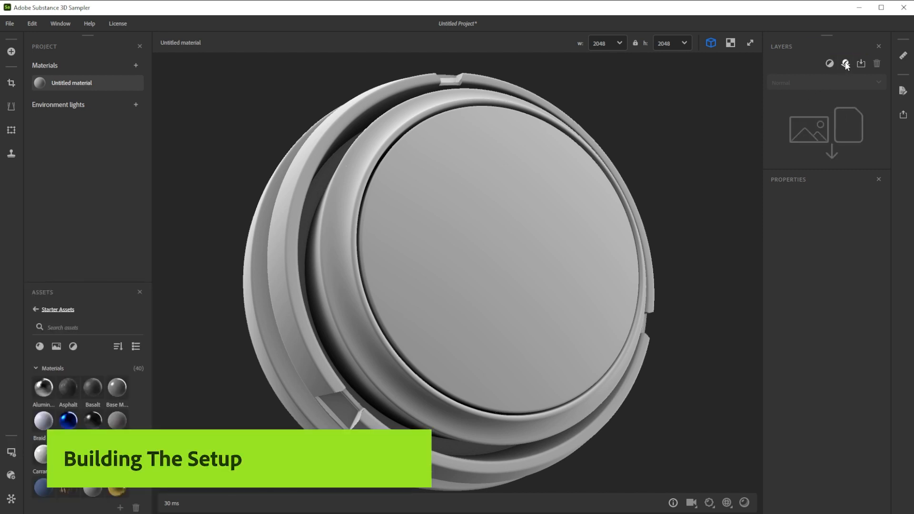
# - Add a Base Material layer to the empty untitled material
pyautogui.click(843, 62)
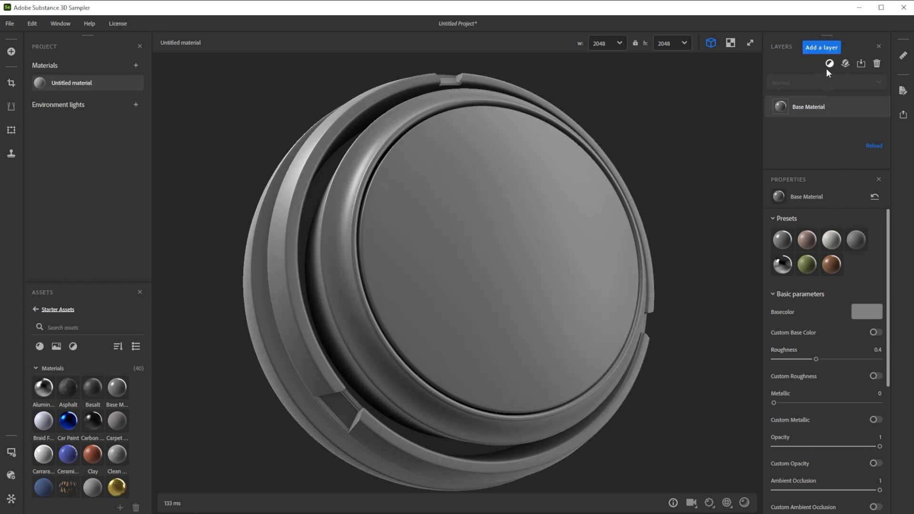
pyautogui.moveTo(830, 65)
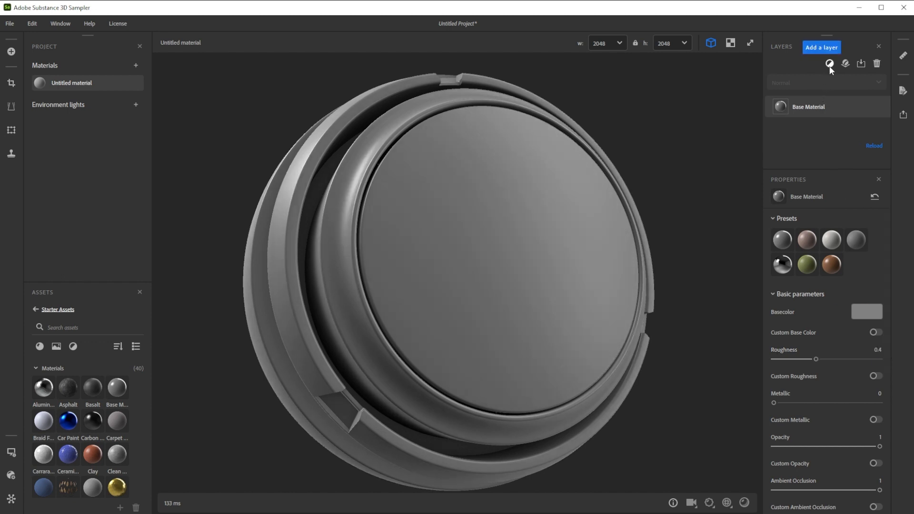
# - Add a Pattern layer set to Zigzag with Pattern Tile 50
pyautogui.click(829, 64)
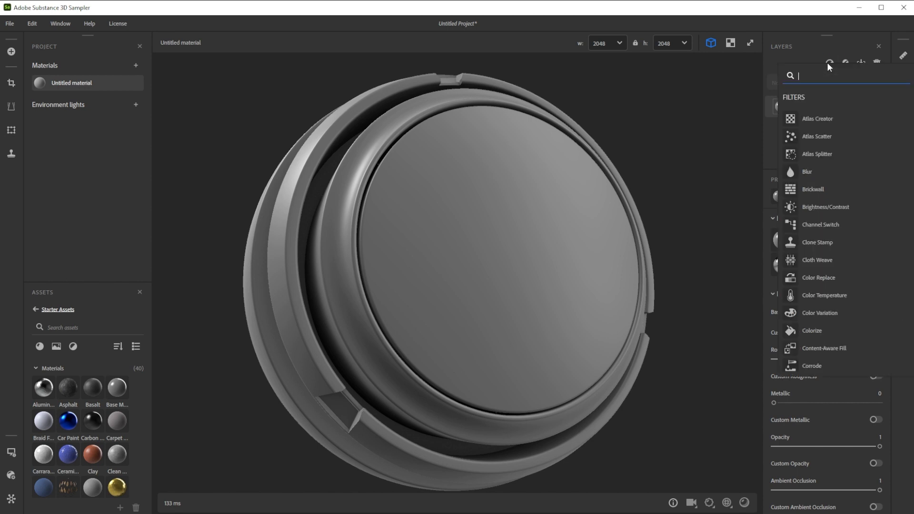
pyautogui.write('pat')
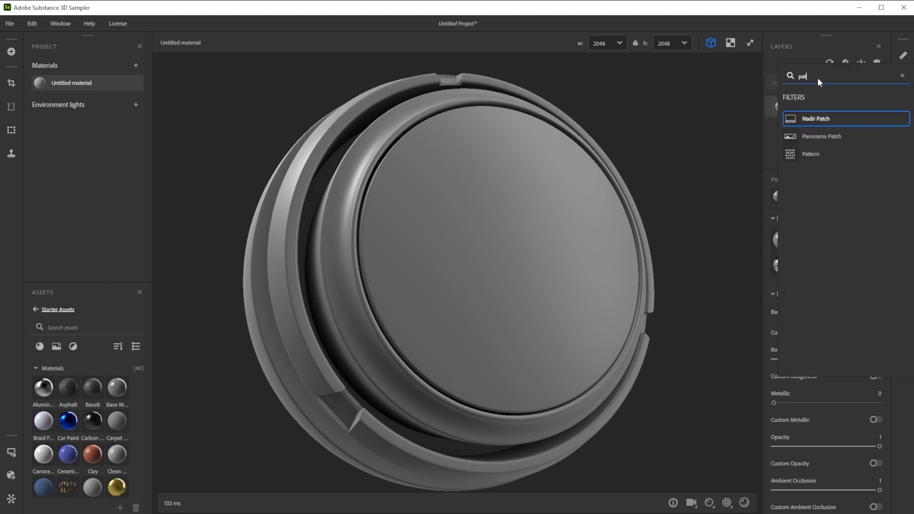
pyautogui.click(811, 154)
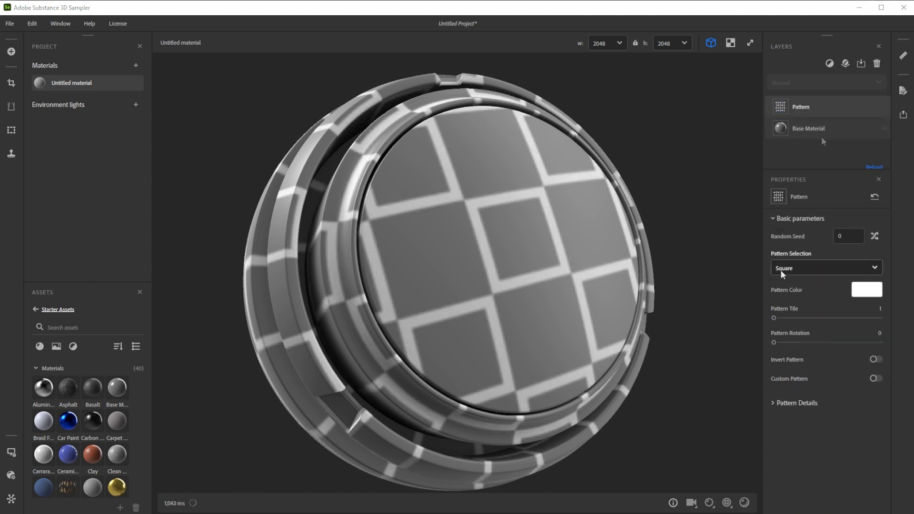
pyautogui.click(826, 268)
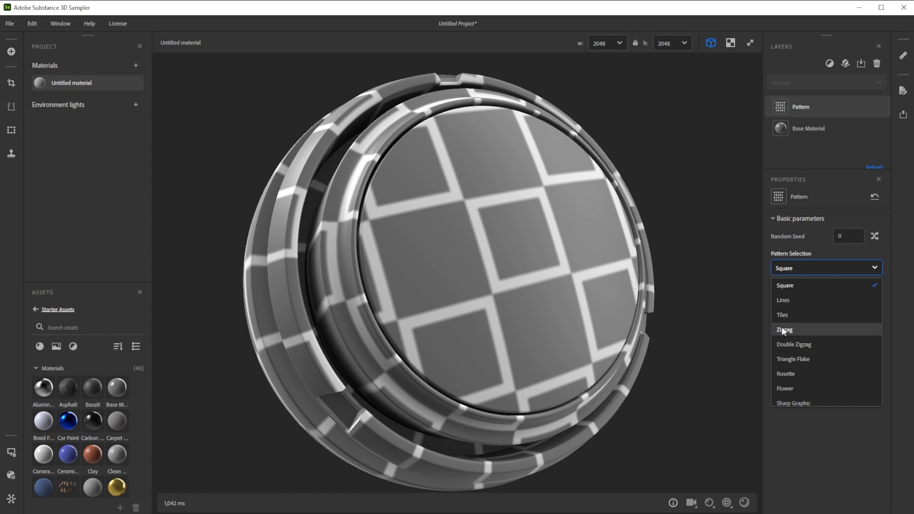
pyautogui.click(785, 329)
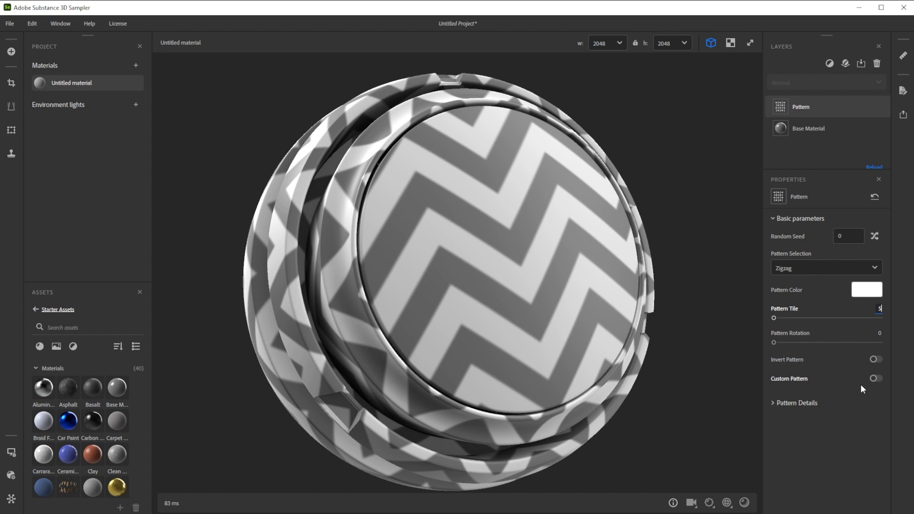
pyautogui.write('50')
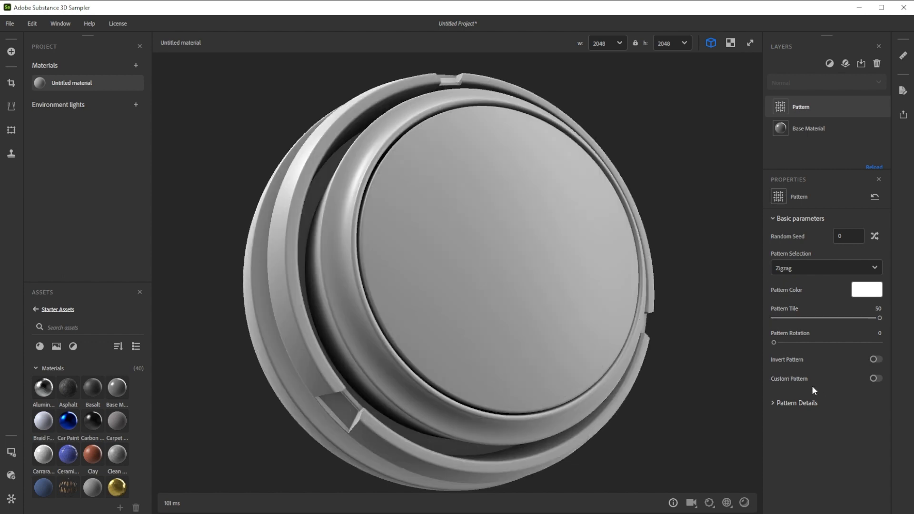
# - Enable Override Pattern Normal in the Pattern Details so the zigzag drives the normals
pyautogui.click(796, 403)
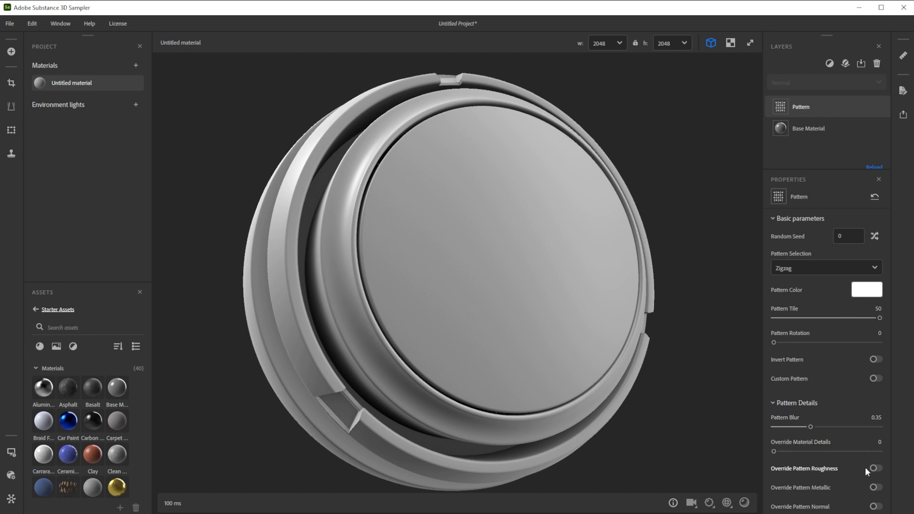
pyautogui.click(874, 505)
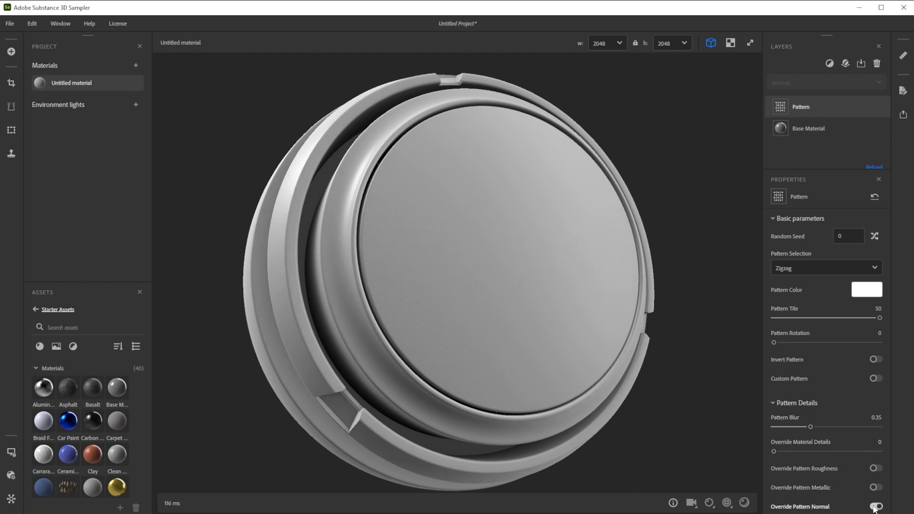
pyautogui.click(876, 506)
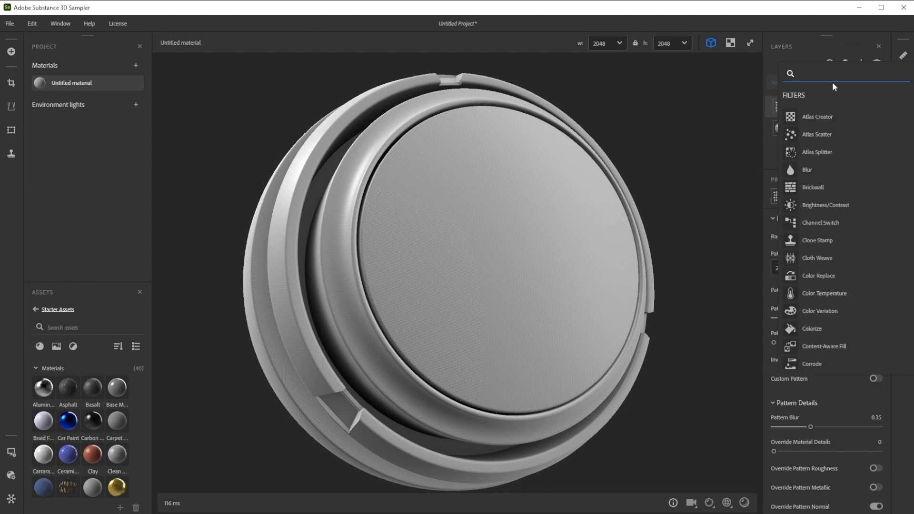
# - Add a second Pattern layer set to an inverted Dot Matrix tiled 15
pyautogui.write('patter')
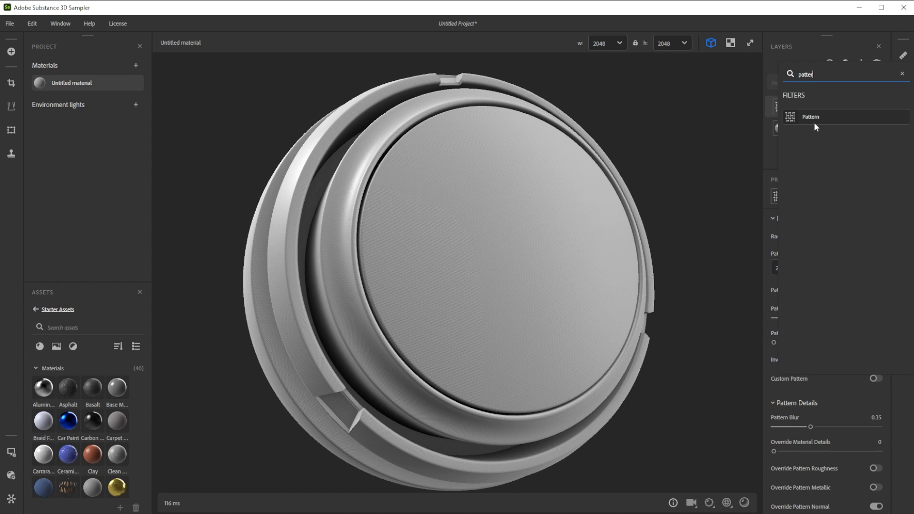
pyautogui.click(811, 117)
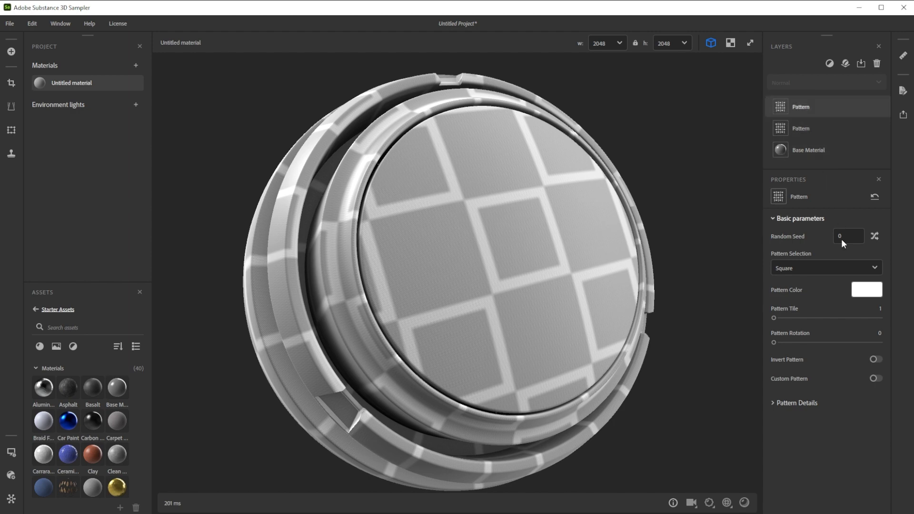
pyautogui.click(826, 267)
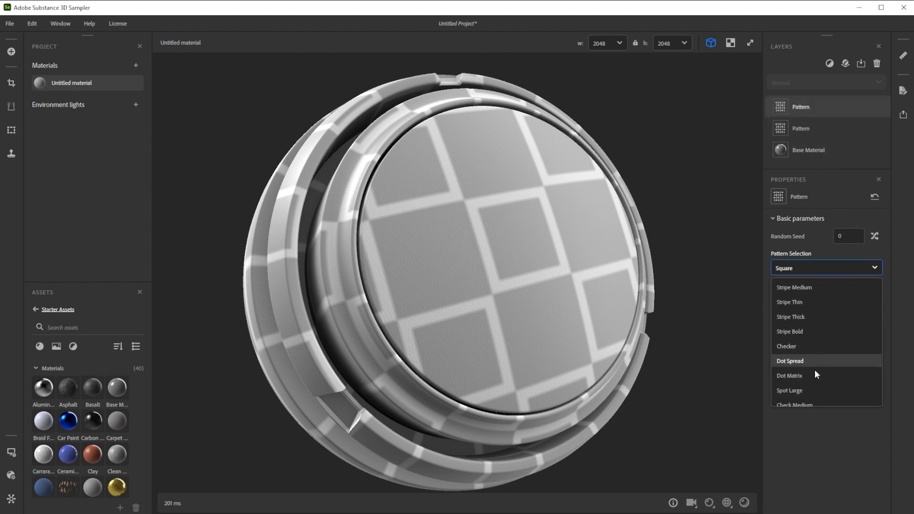
pyautogui.click(789, 376)
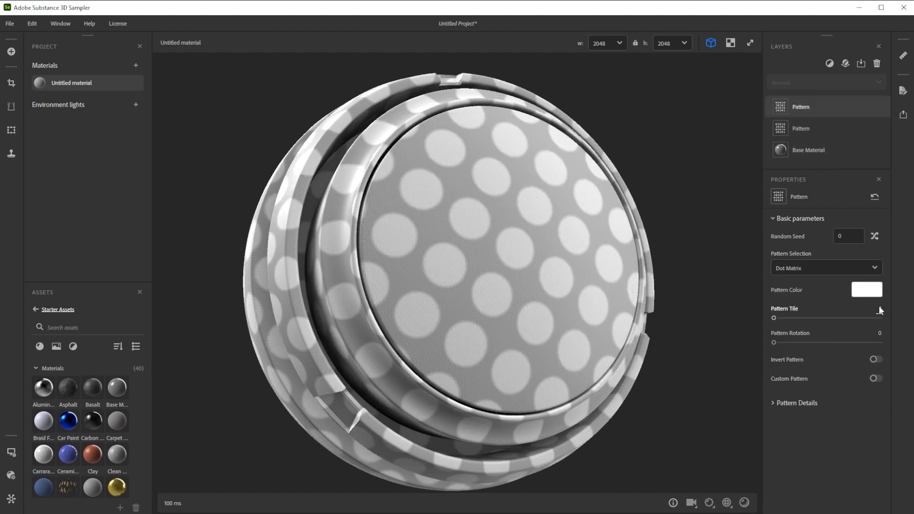
pyautogui.moveTo(774, 318); pyautogui.dragTo(872, 318)
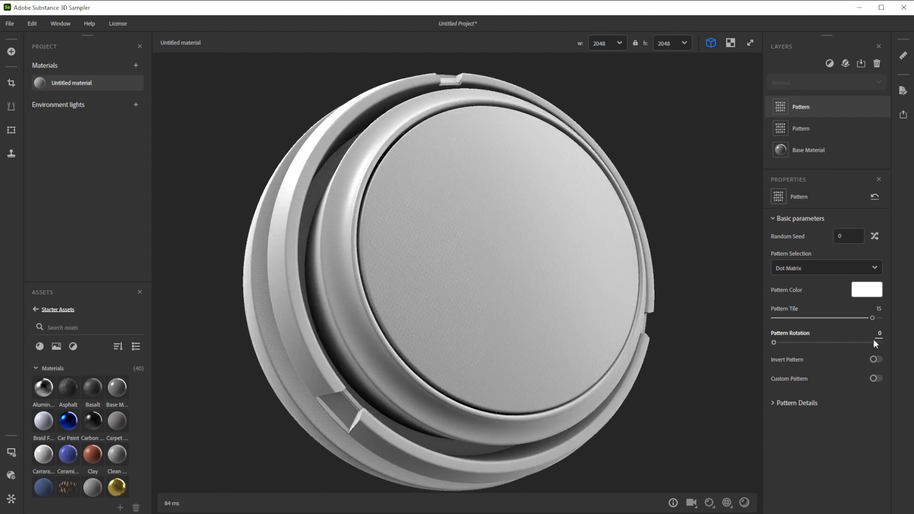
pyautogui.click(874, 359)
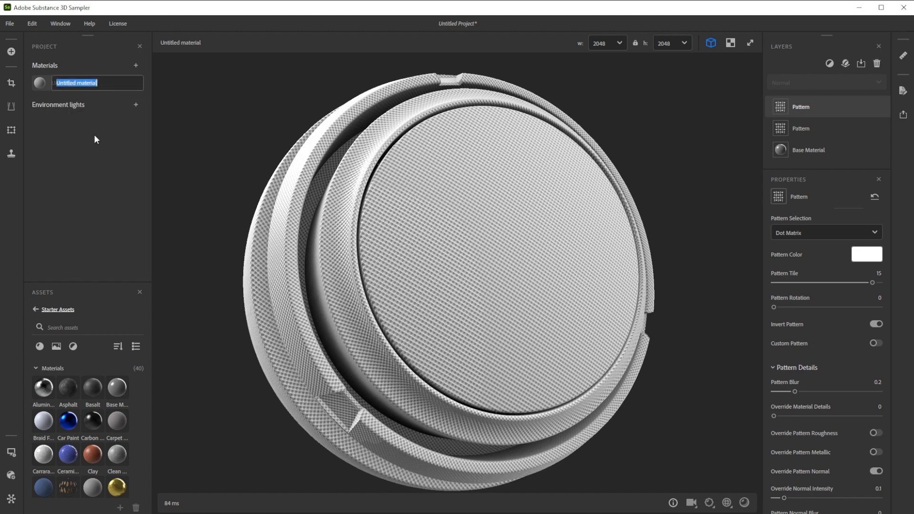
# - Rename the material to Plastic_Pattern
pyautogui.write('Plastic_Pattern*')
pyautogui.write('cha')
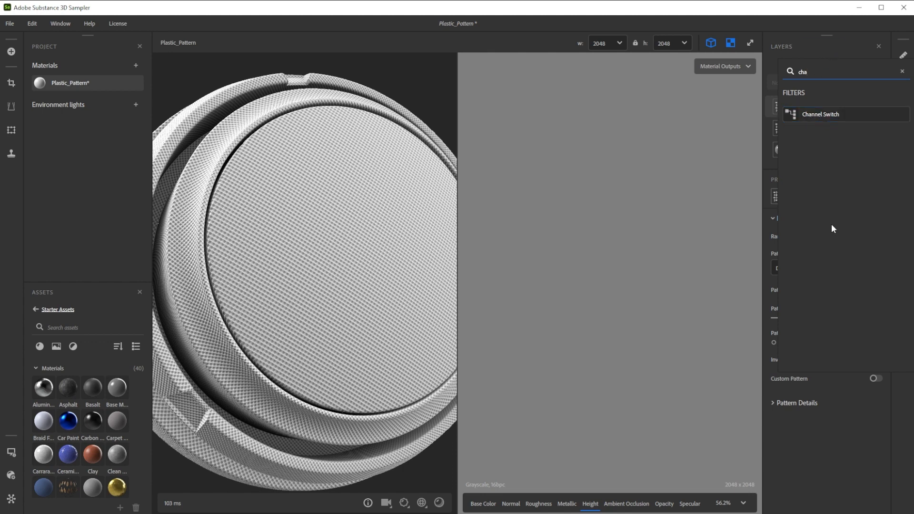
# - Add a Channel Switch layer copying the Normal channel into Height
pyautogui.click(826, 246)
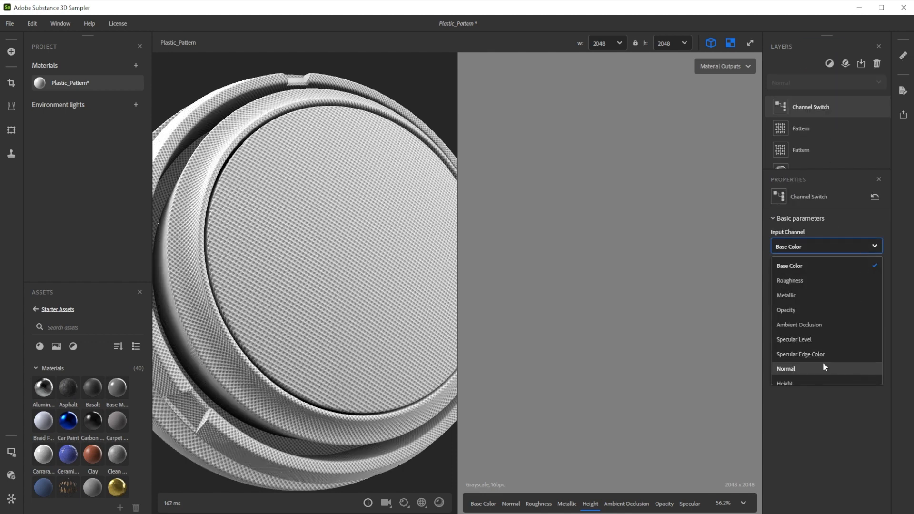
pyautogui.click(786, 368)
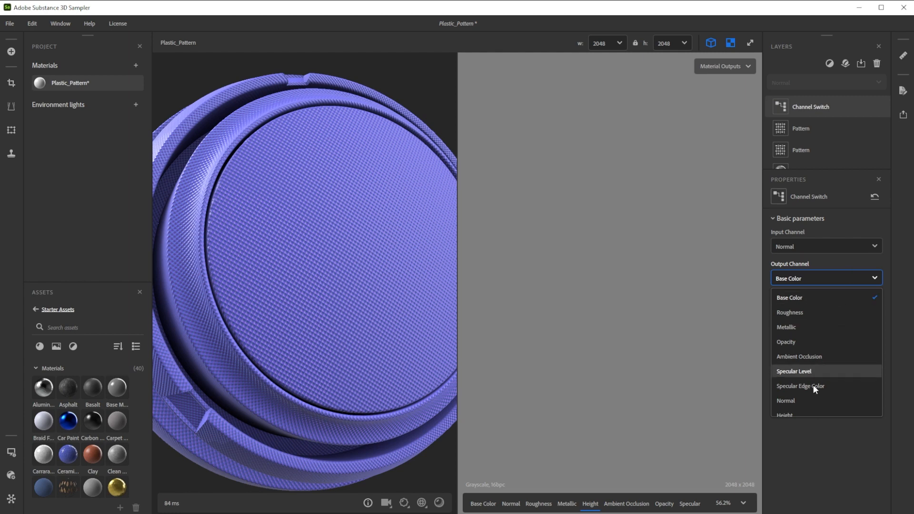
pyautogui.click(784, 415)
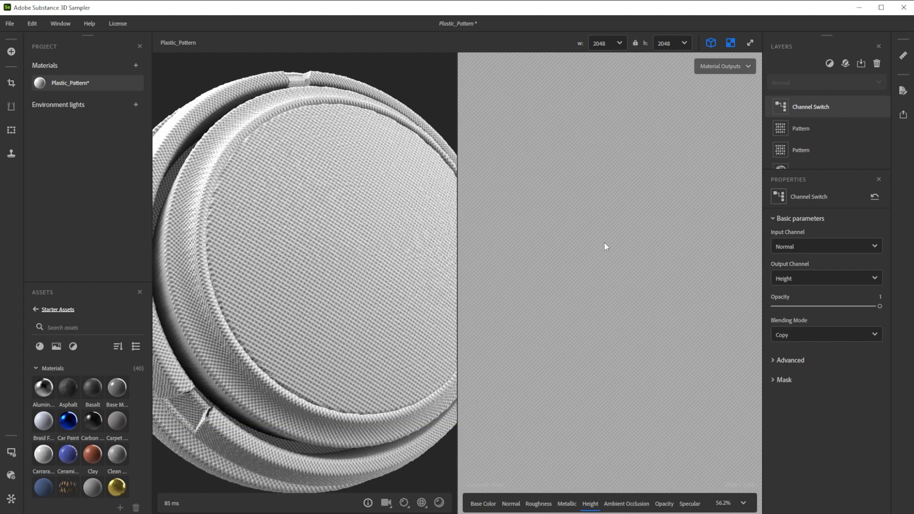
pyautogui.moveTo(617, 284)
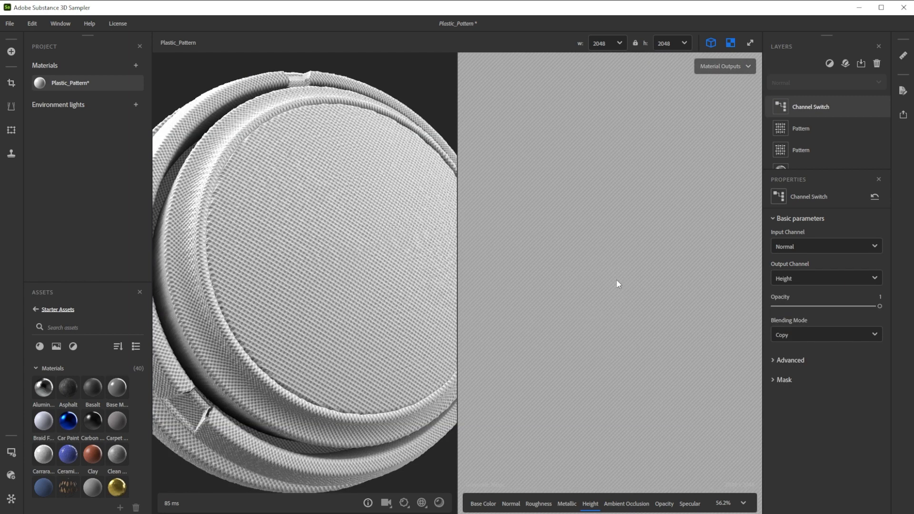
pyautogui.click(828, 67)
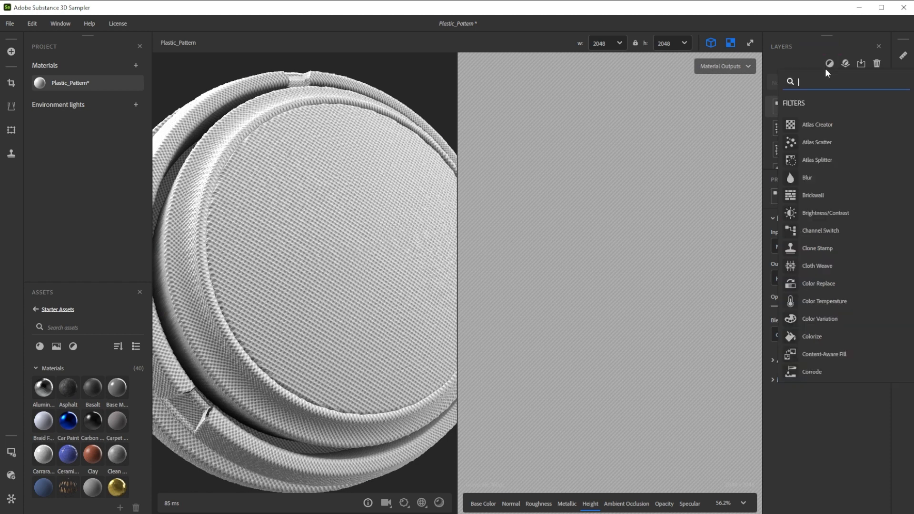
# - Add a second Channel Switch sending Base Color into the Height channel
pyautogui.write('chan')
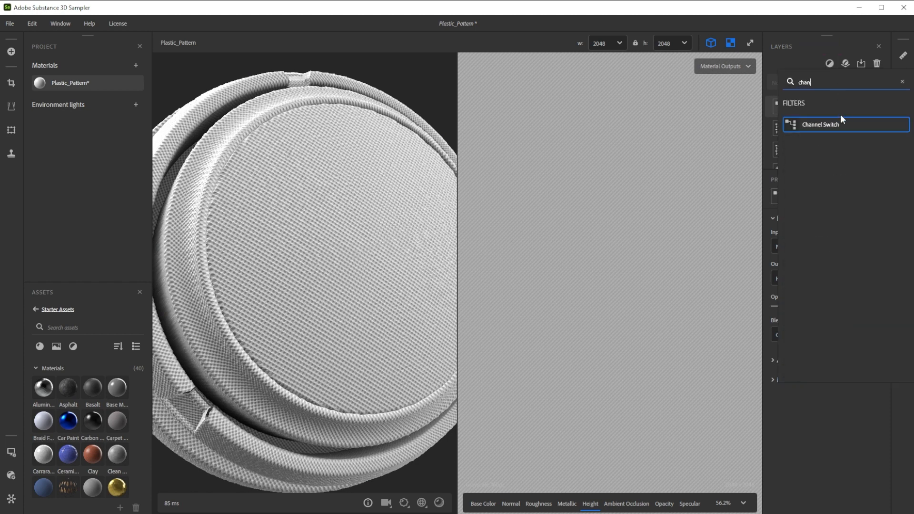
pyautogui.click(820, 123)
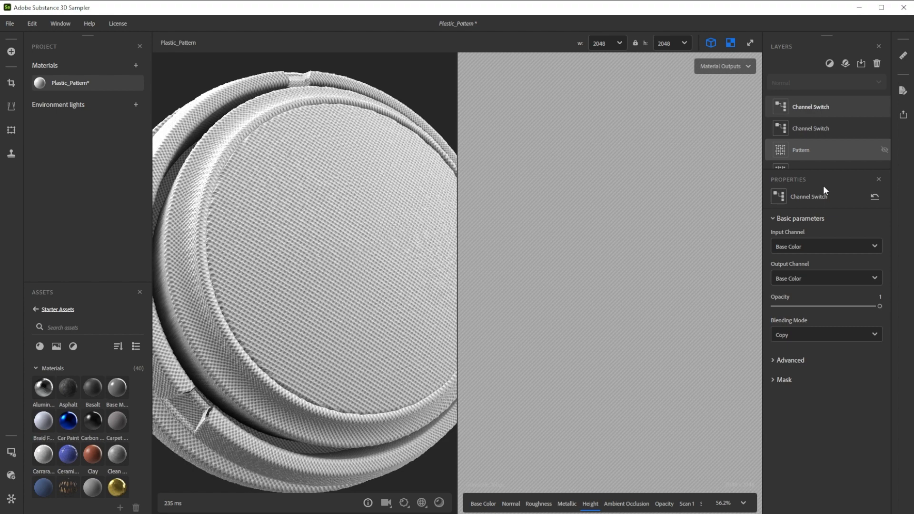
pyautogui.click(827, 278)
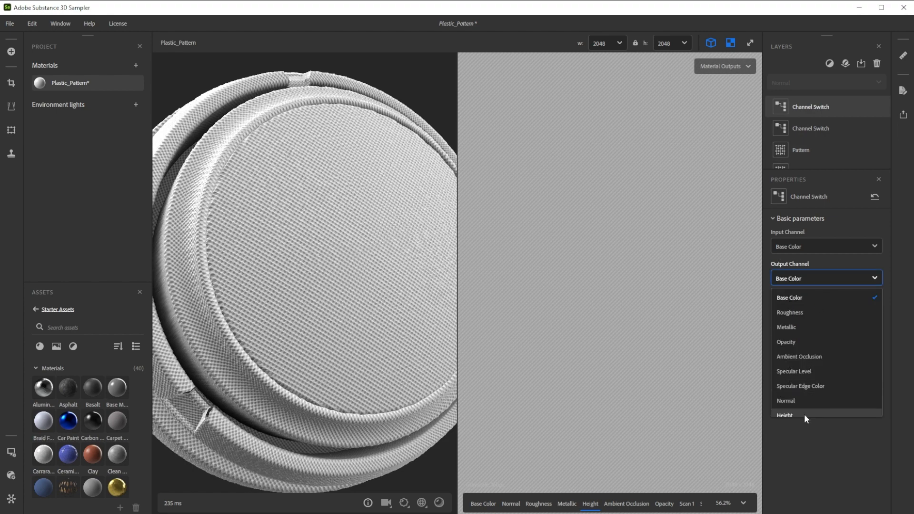
pyautogui.click(785, 415)
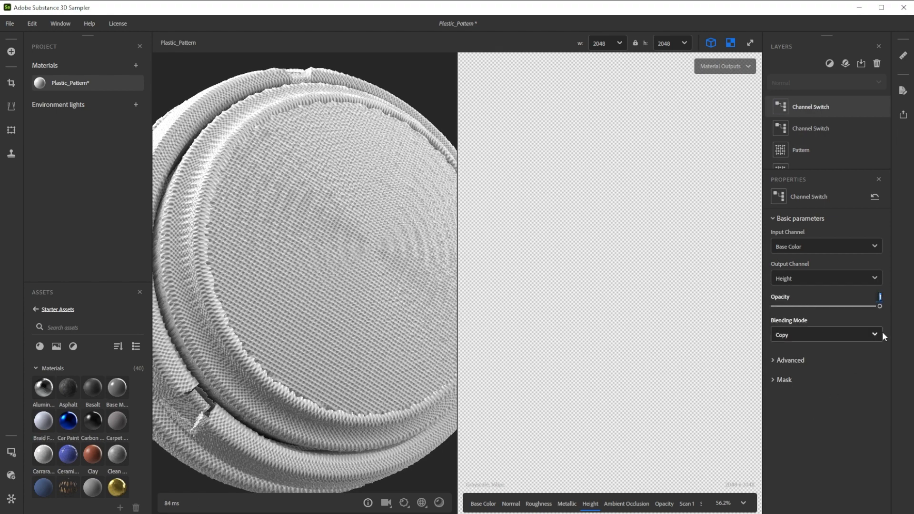
pyautogui.moveTo(879, 305); pyautogui.dragTo(815, 305)
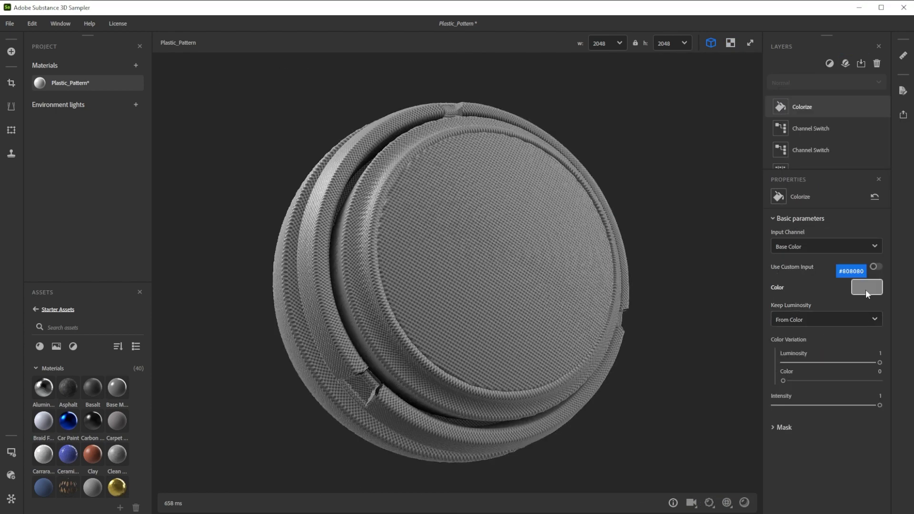
# - Set the Colorize colour to near-black with luminosity variation 0.05
pyautogui.click(866, 287)
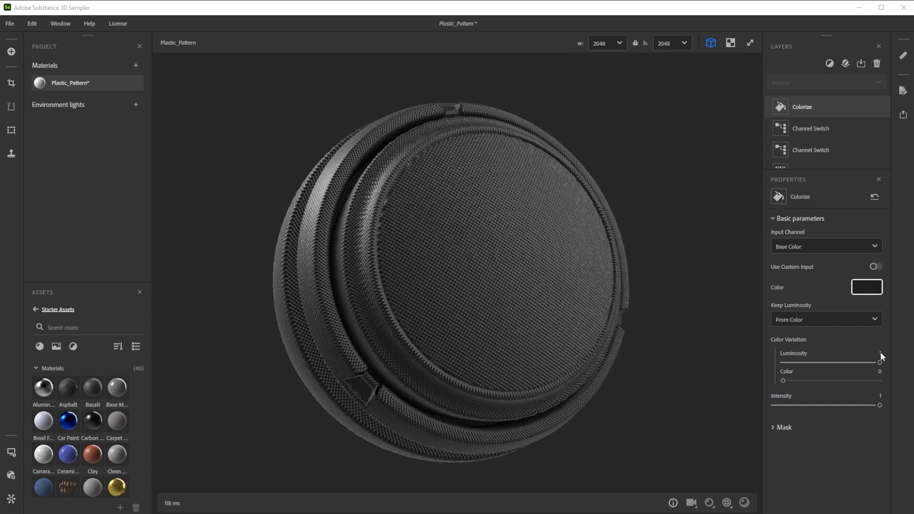
pyautogui.moveTo(881, 363); pyautogui.dragTo(871, 363)
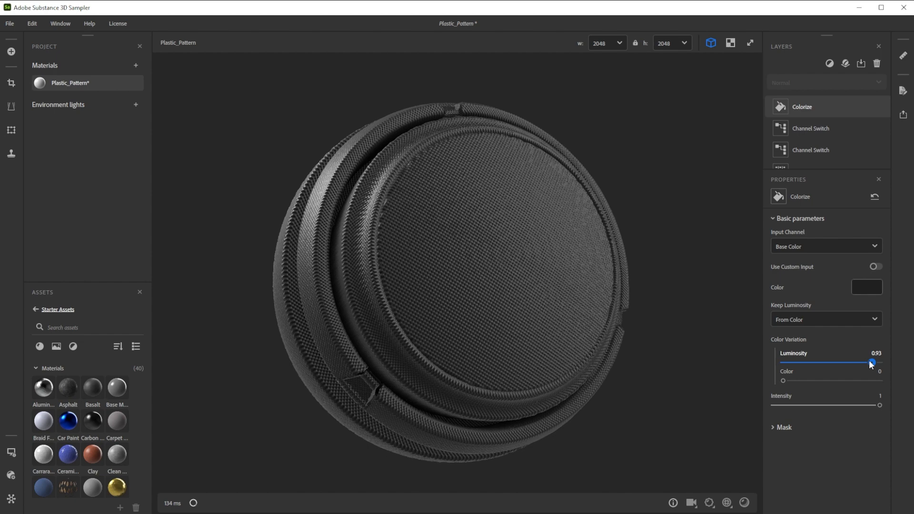
pyautogui.moveTo(871, 363); pyautogui.dragTo(787, 363)
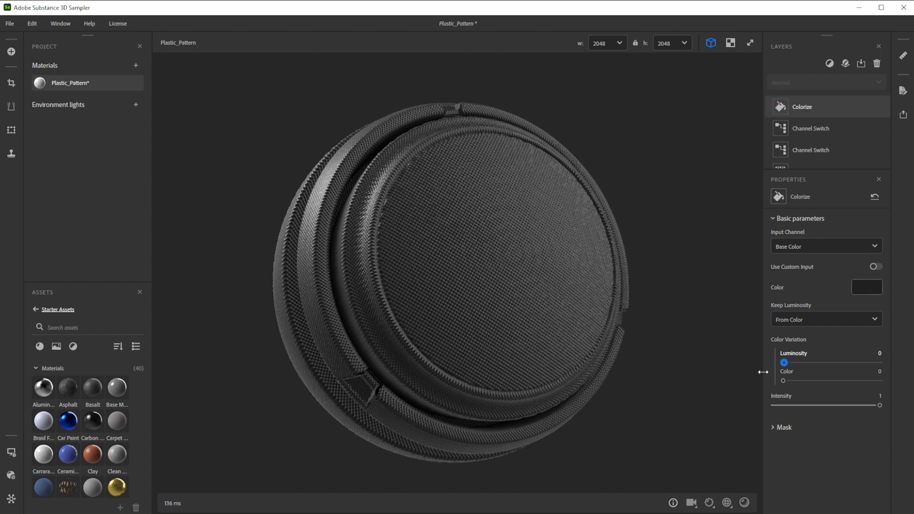
pyautogui.moveTo(783, 361); pyautogui.dragTo(788, 362)
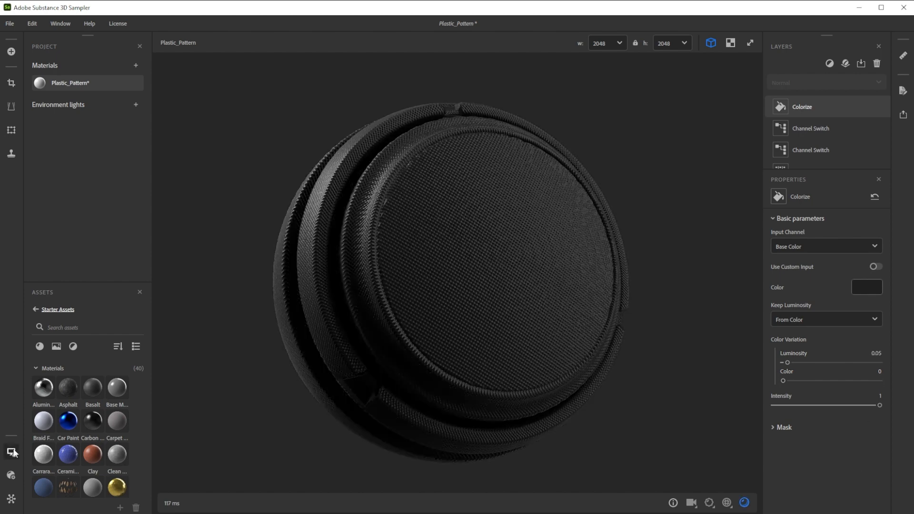
# - Preview the dark material under different studio lighting environments in Viewer Settings
pyautogui.click(9, 451)
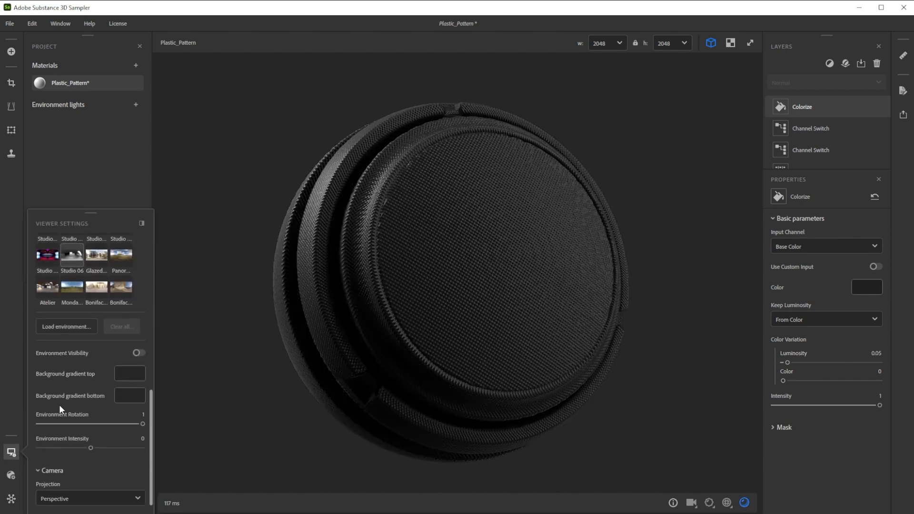
pyautogui.click(121, 272)
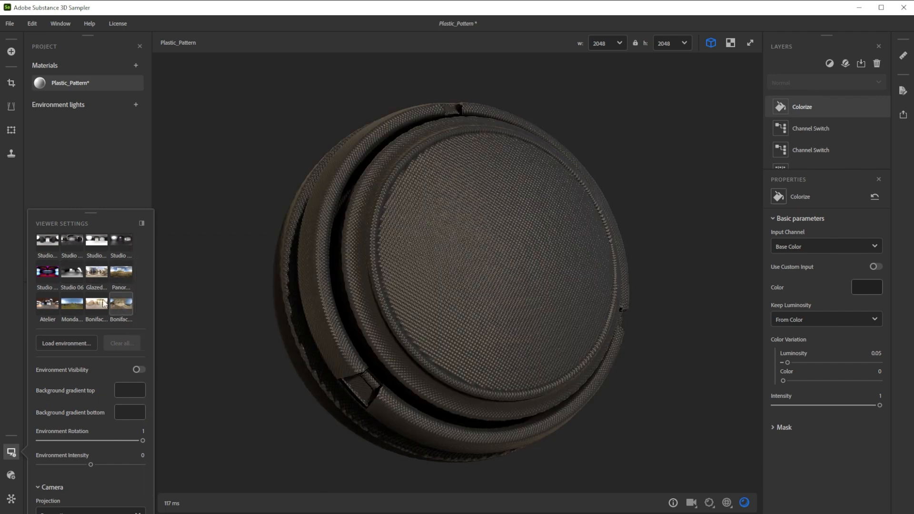
pyautogui.click(71, 272)
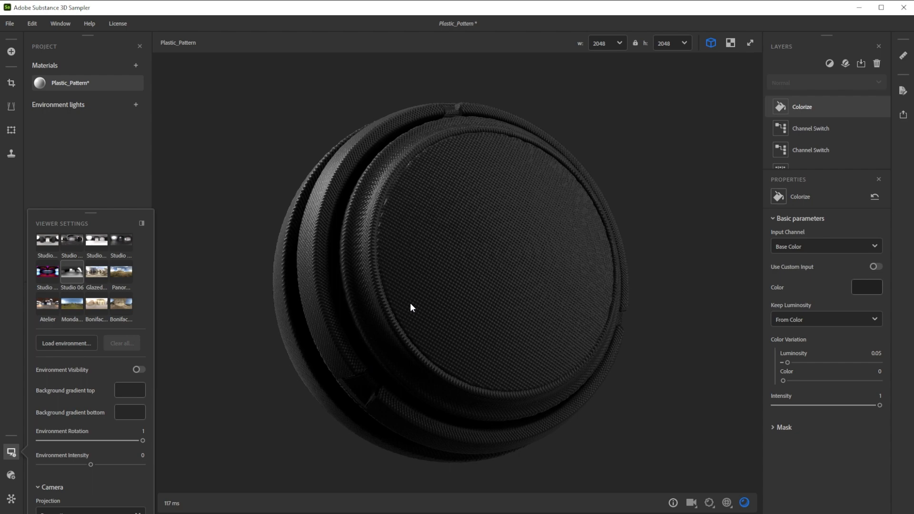
pyautogui.moveTo(411, 307); pyautogui.dragTo(515, 304)
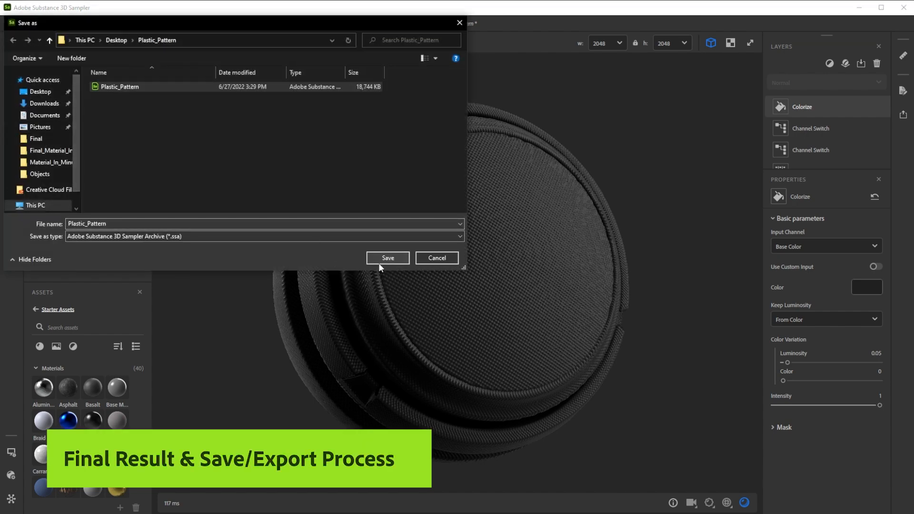
# - Save the project as the Plastic_Pattern Sampler archive
pyautogui.click(387, 257)
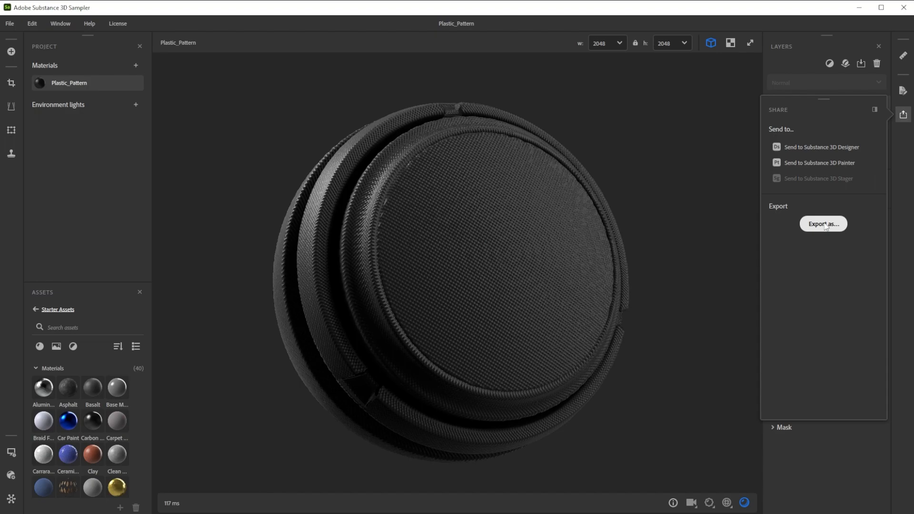
# - Export the material's channels as PNG textures via Export as
pyautogui.click(822, 223)
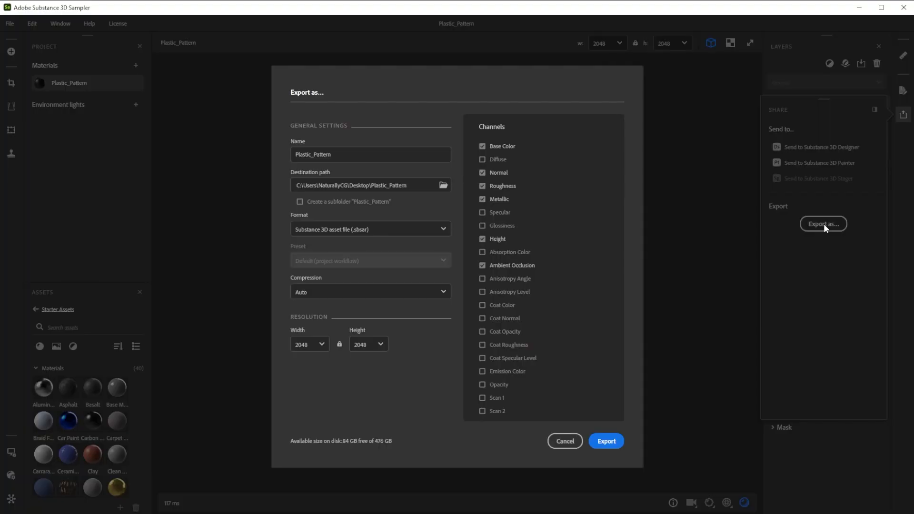
pyautogui.click(370, 229)
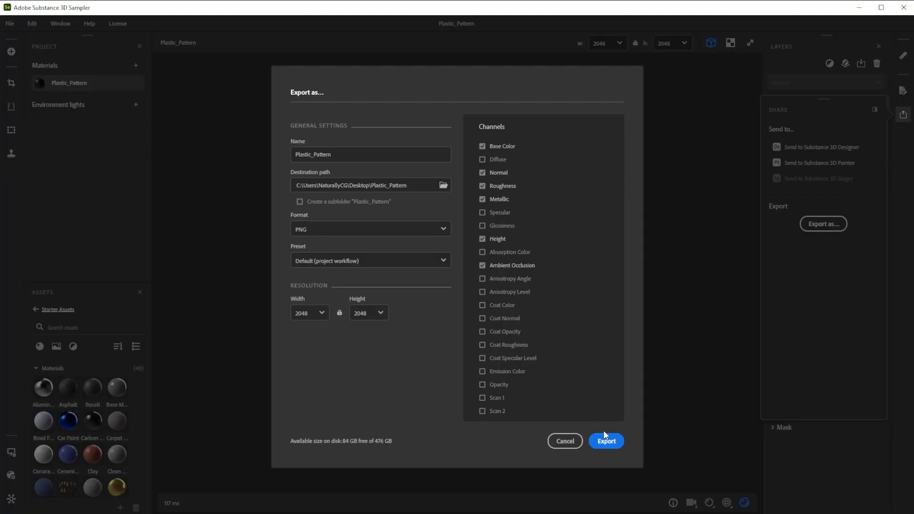
pyautogui.click(606, 440)
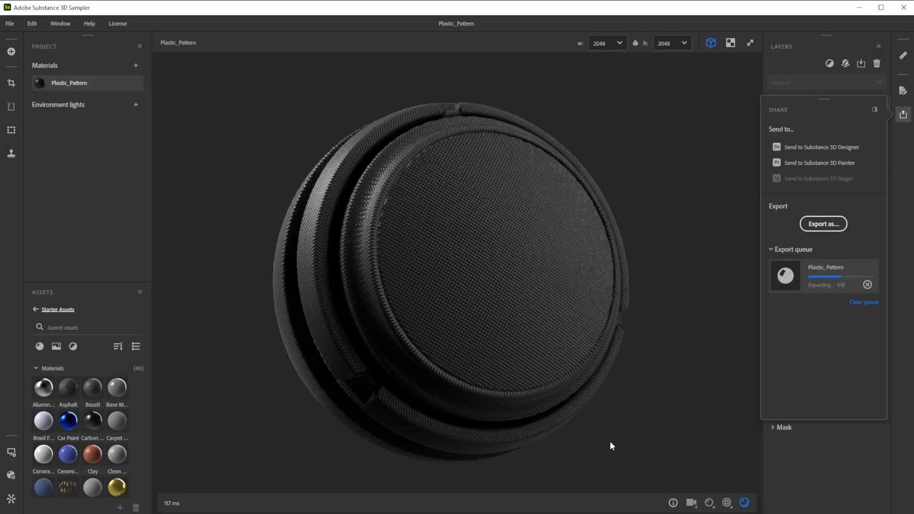
pyautogui.click(824, 268)
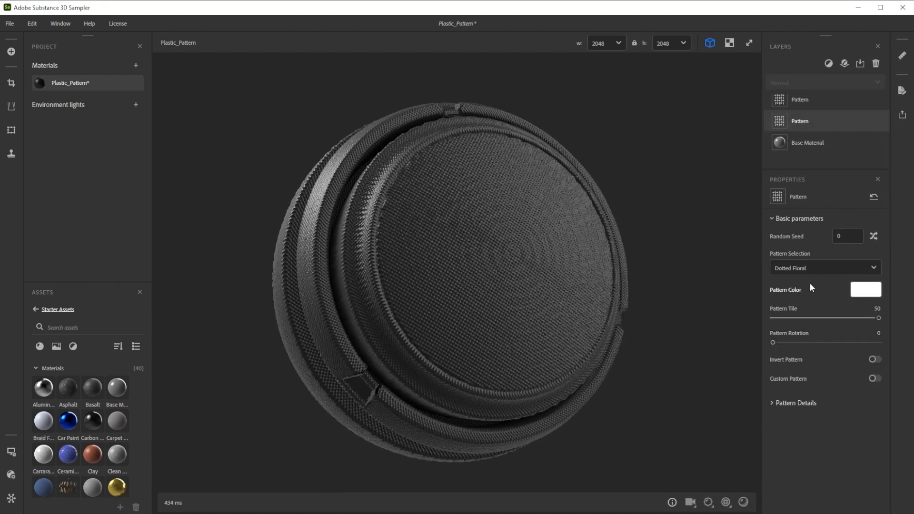
# - Set the Colorize layer tint to red #D21515, turning the woven Plastic_Pattern material red
pyautogui.click(865, 287)
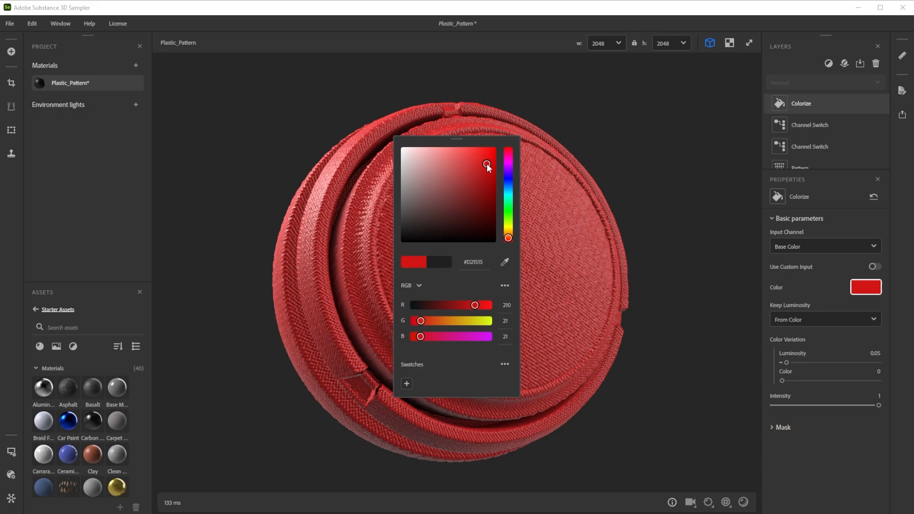